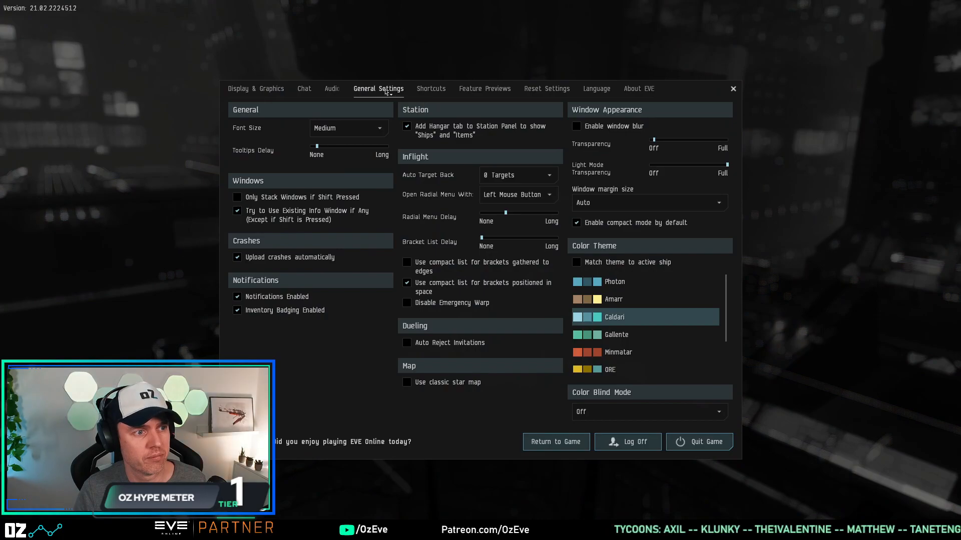
{"action": "mouse_move", "coordinate": [593, 405]}
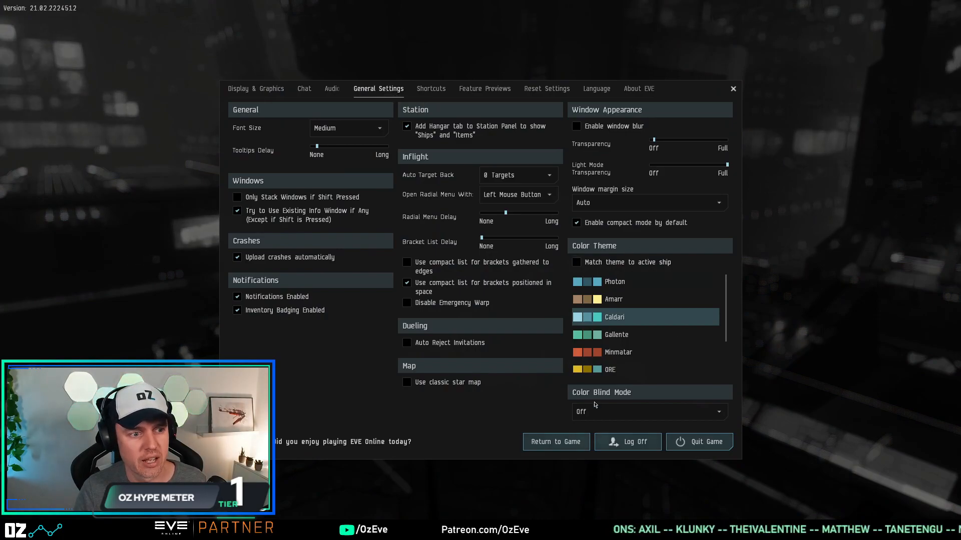
{"action": "mouse_move", "coordinate": [646, 411]}
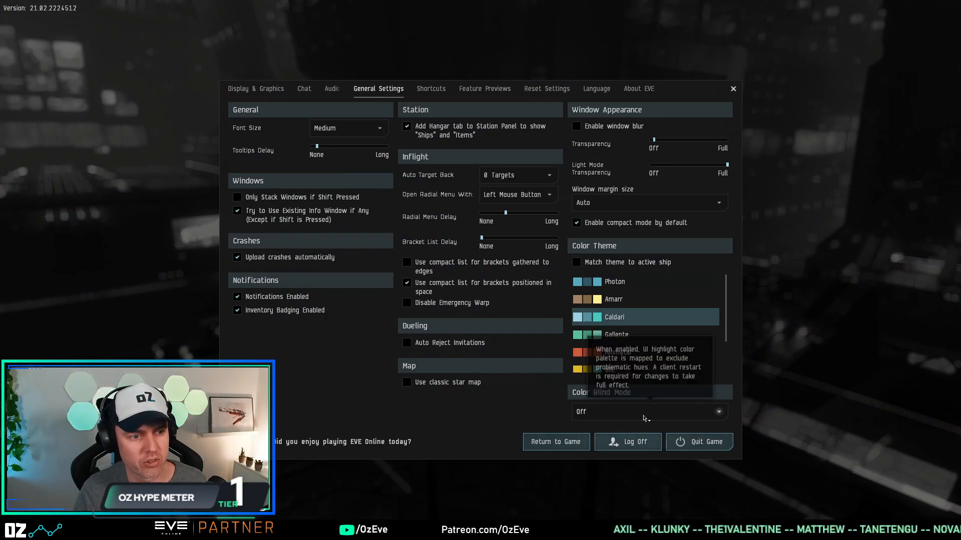
Expand the Color Blind Mode dropdown to list Off, Deuteranopia, Tritanopia and Custom
{"action": "left_click", "coordinate": [647, 411]}
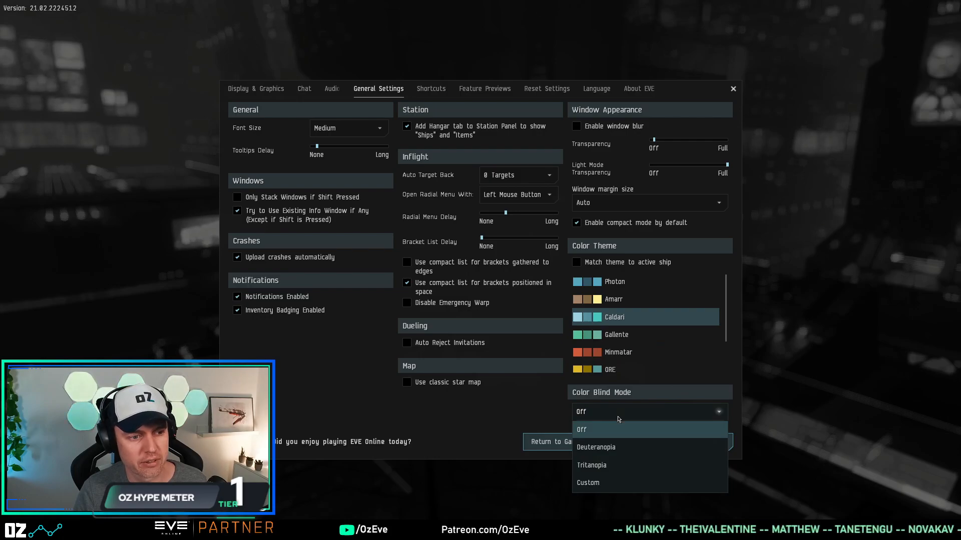
Choose Custom colour blind mode, exclude the light blue swatch, and return to the game
{"action": "left_click", "coordinate": [588, 482]}
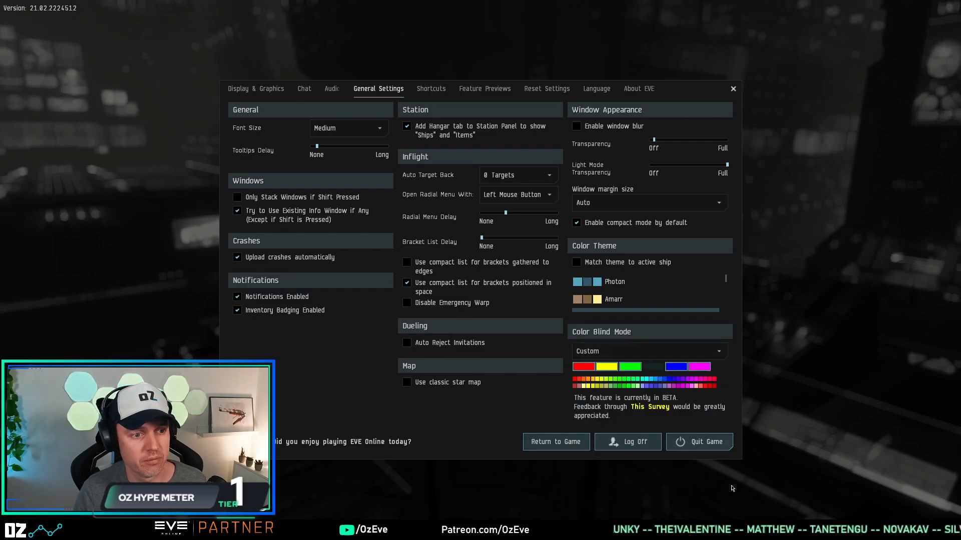
{"action": "mouse_move", "coordinate": [654, 366]}
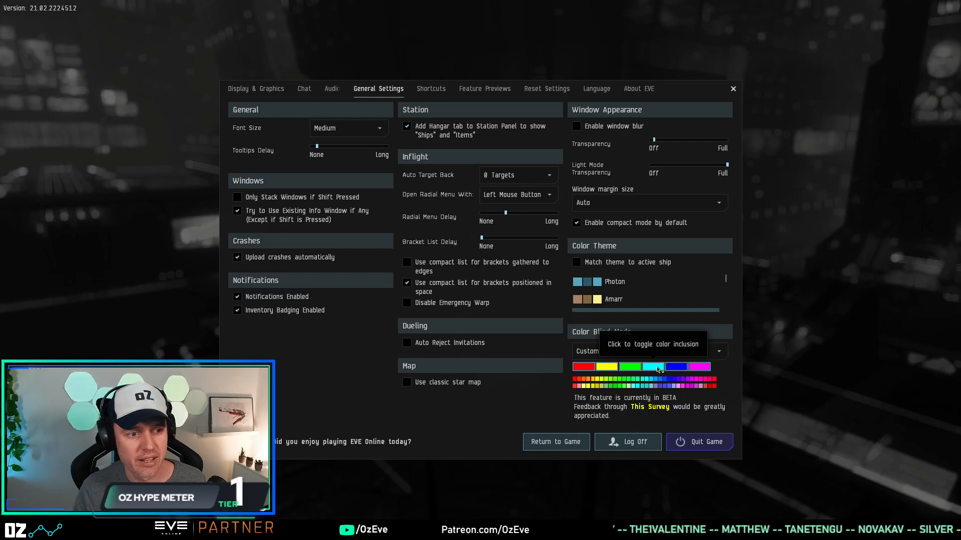
{"action": "left_click", "coordinate": [655, 367]}
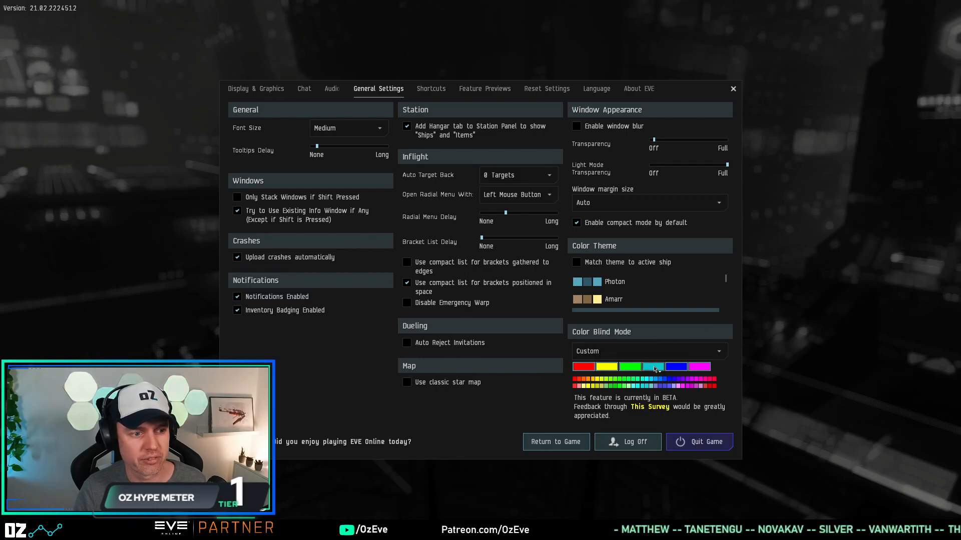
{"action": "left_click", "coordinate": [652, 367]}
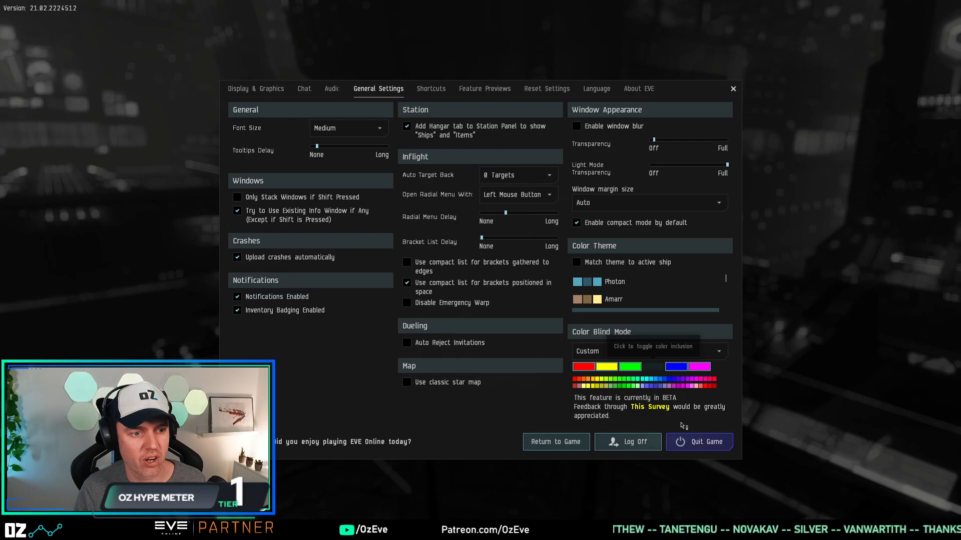
{"action": "left_click", "coordinate": [555, 442]}
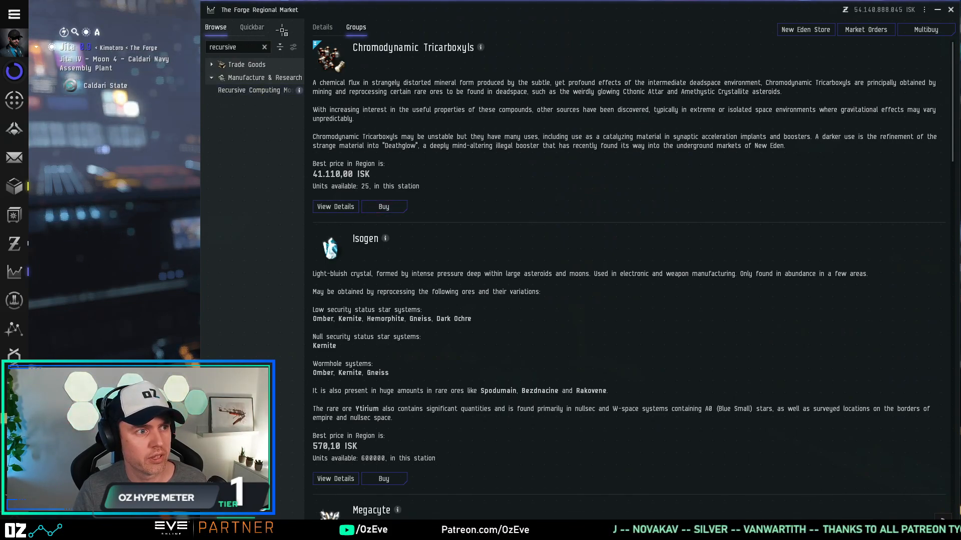
Search the market Details view for 'hardshell' and show orders for Agency 'Hardshell' TB7 Dose III
{"action": "left_click", "coordinate": [321, 27]}
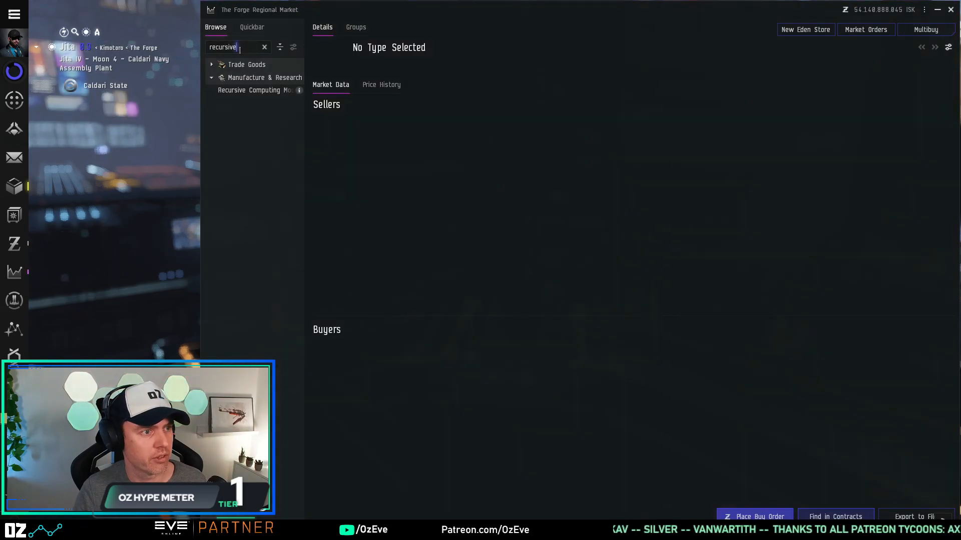
{"action": "type", "text": "hardshell"}
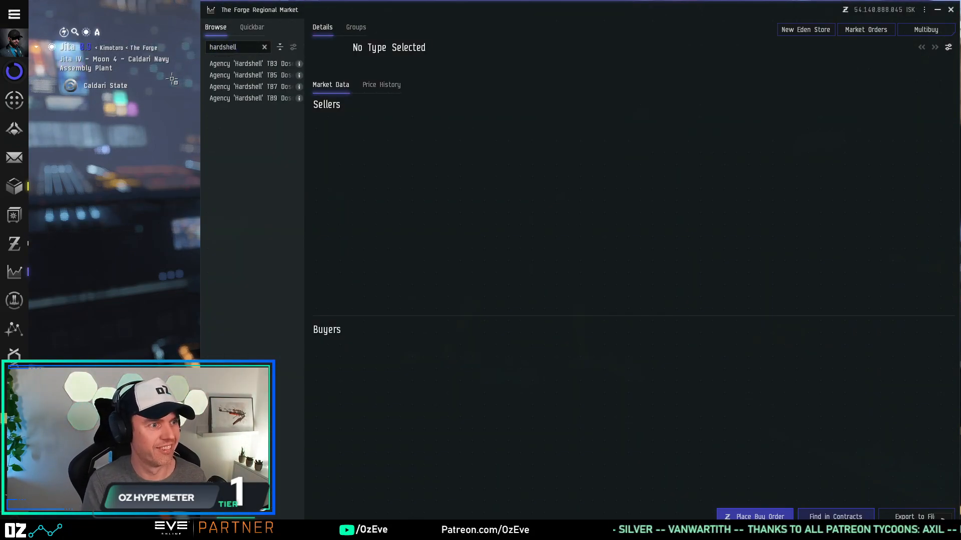
{"action": "left_click", "coordinate": [248, 86]}
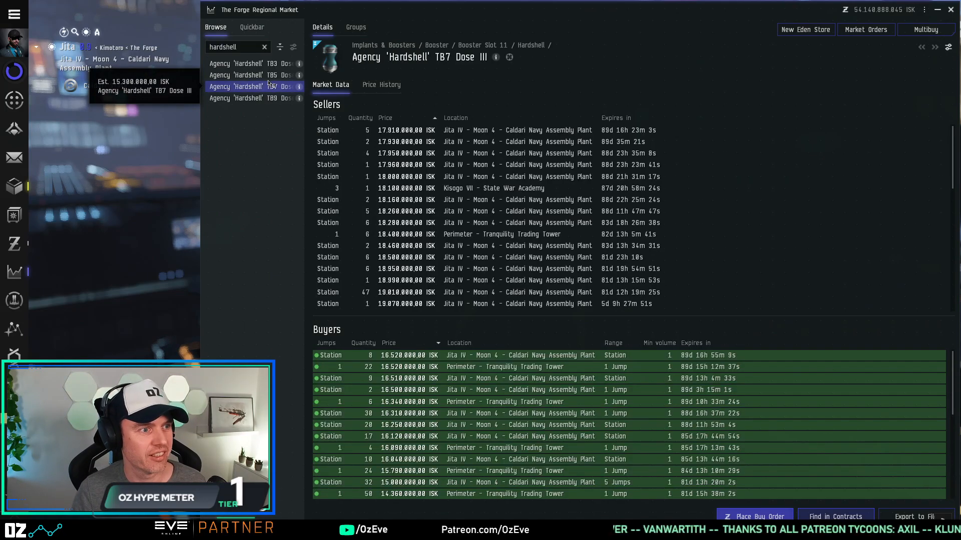
Show orders for Agency 'Hardshell' TB5 Dose II with a buyer row highlighted dark blue
{"action": "left_click", "coordinate": [252, 75]}
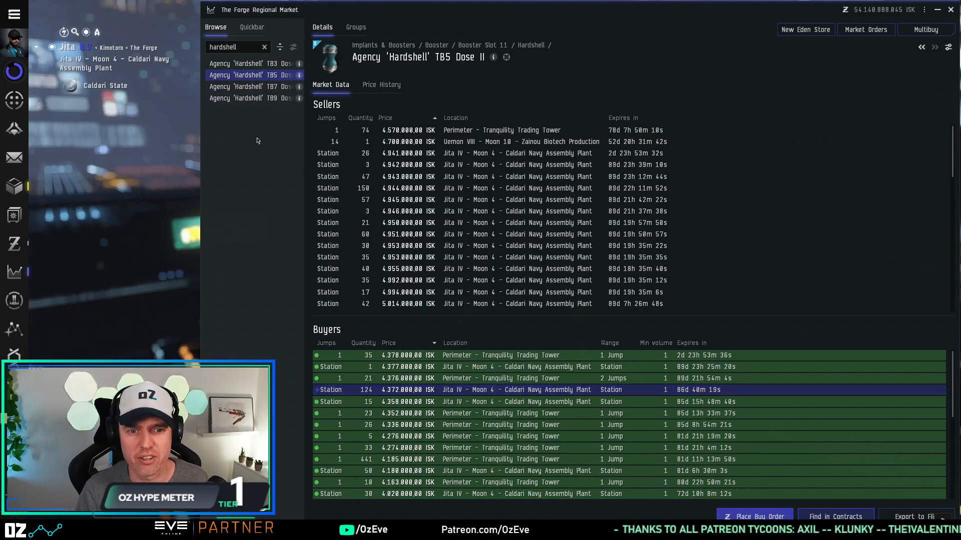
{"action": "mouse_move", "coordinate": [280, 218]}
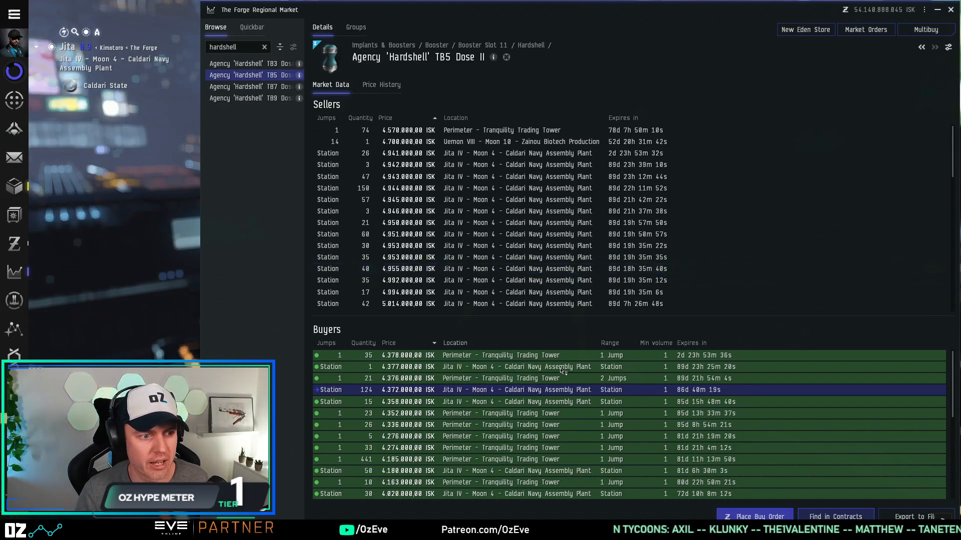
{"action": "mouse_move", "coordinate": [544, 389]}
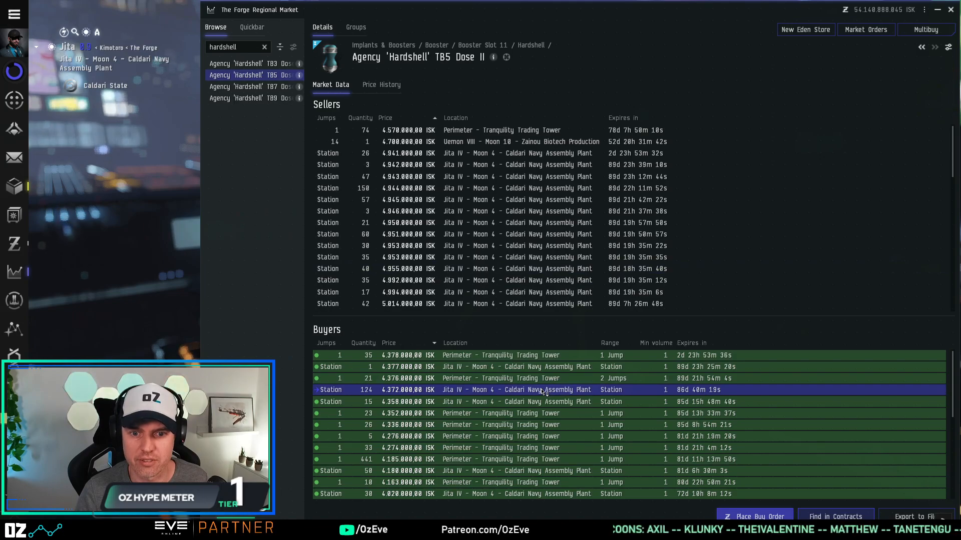